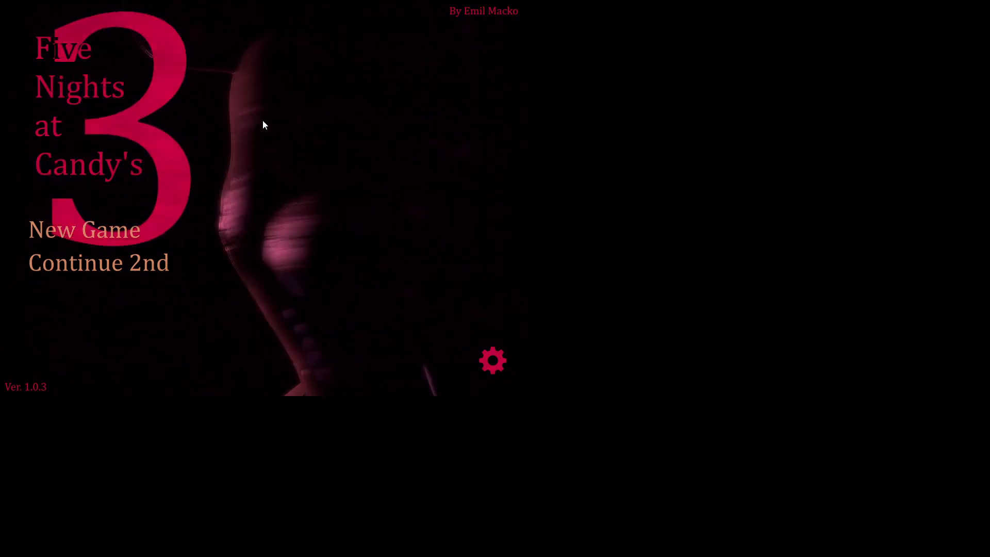
mouse_move(172, 129)
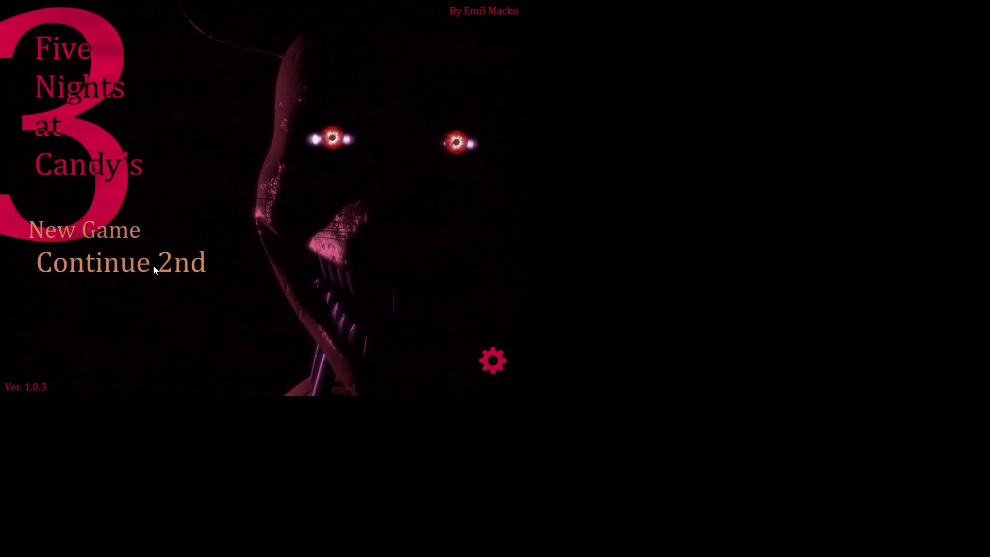
mouse_move(265, 237)
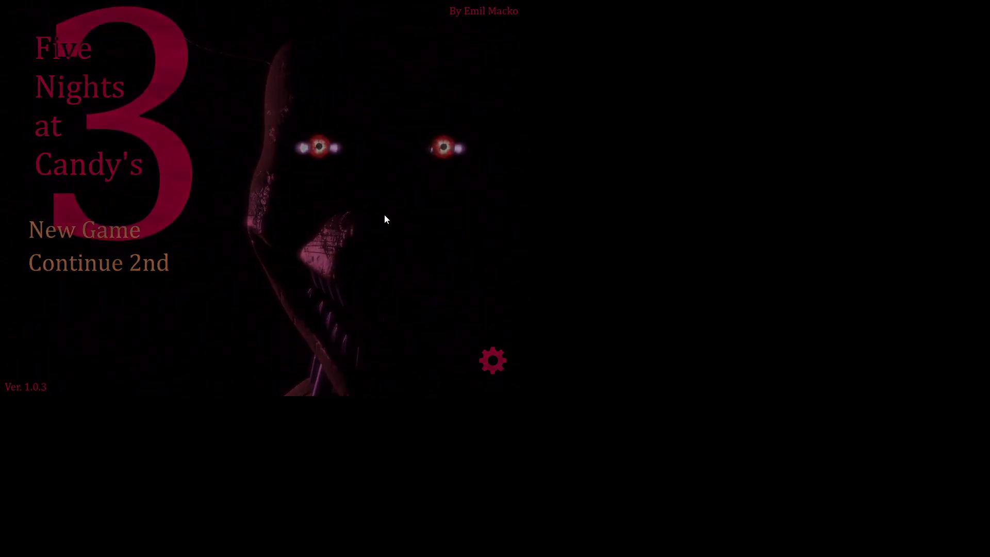
Step: Choose Continue 2nd on the main menu to resume the saved game
click(84, 229)
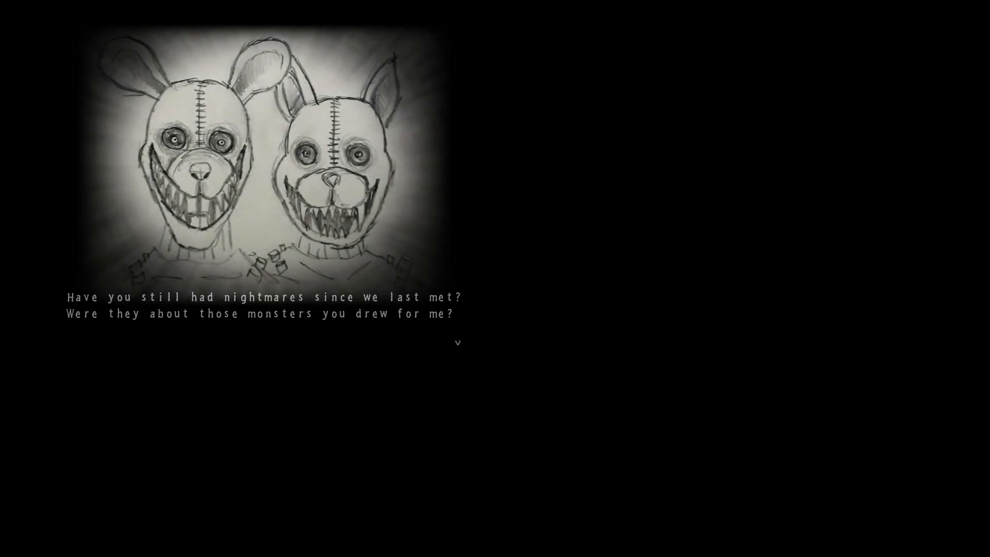
click(458, 343)
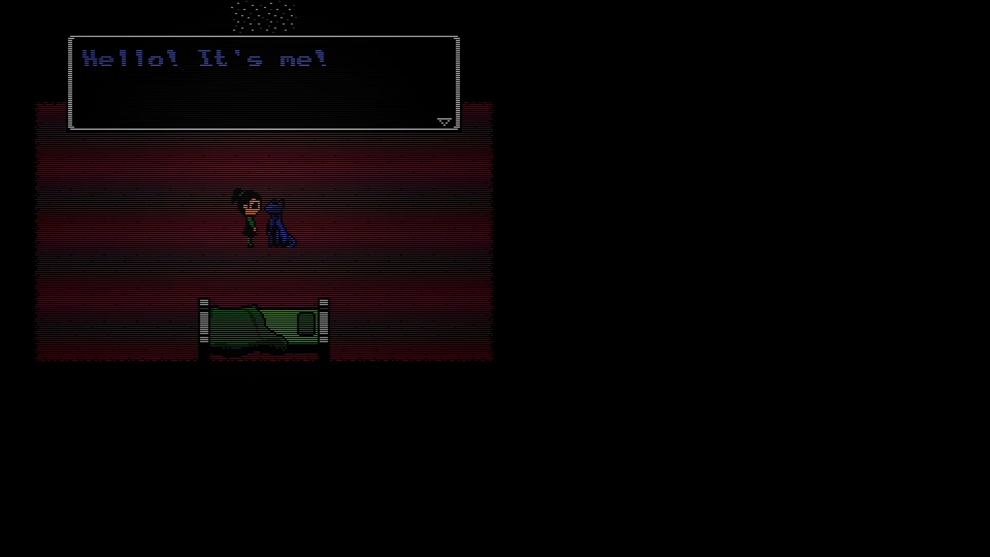
Step: Advance through the blue cat's dialogue about listening for them peeking
key(enter)
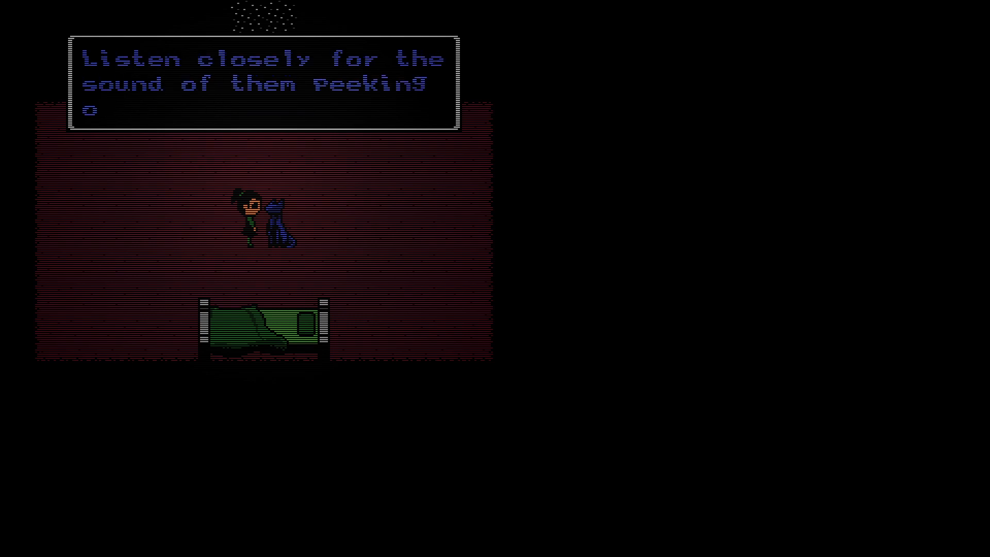
key(enter)
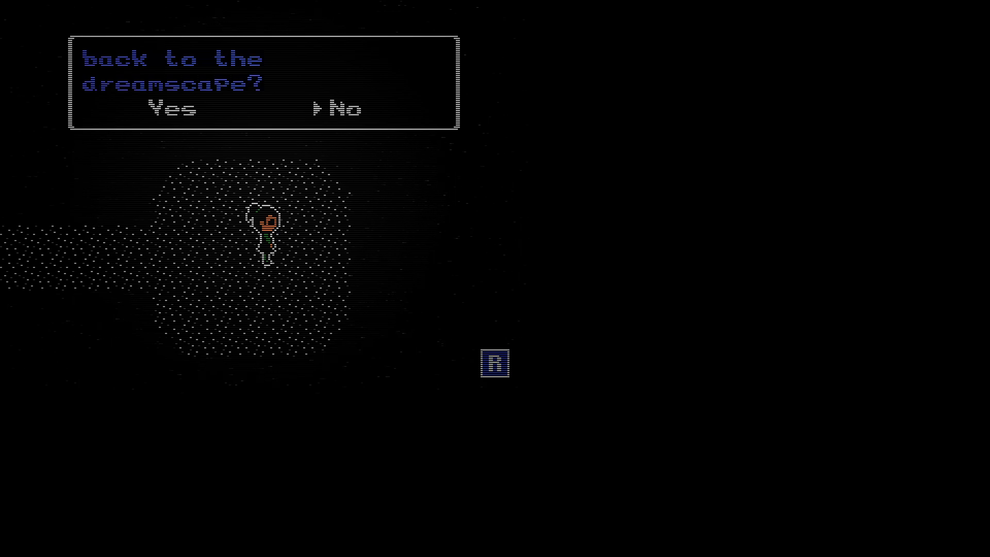
Step: Walk left in the dark dotted area toward the dreamscape prompt
key(Left)
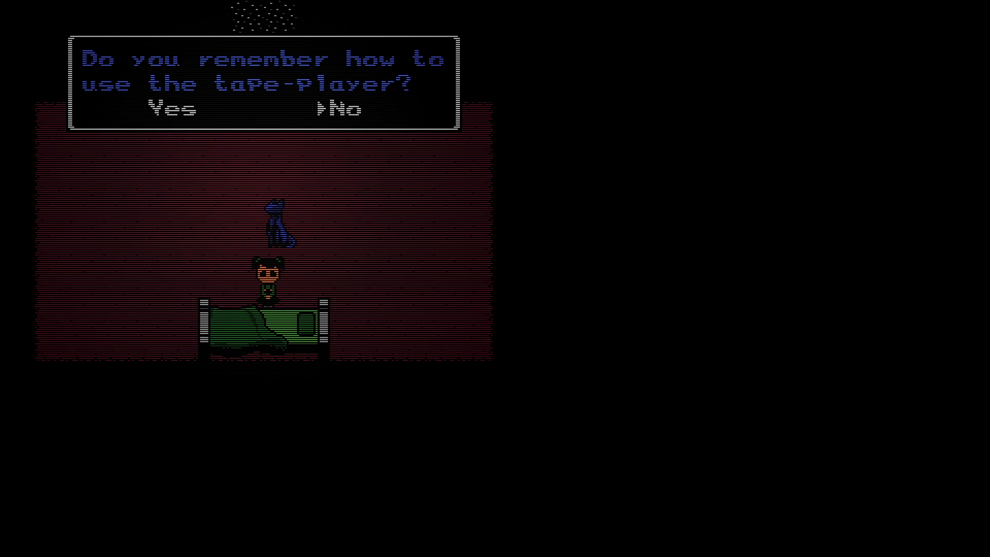
Step: Walk left past the bed to the cat's tape-player question
key(Left)
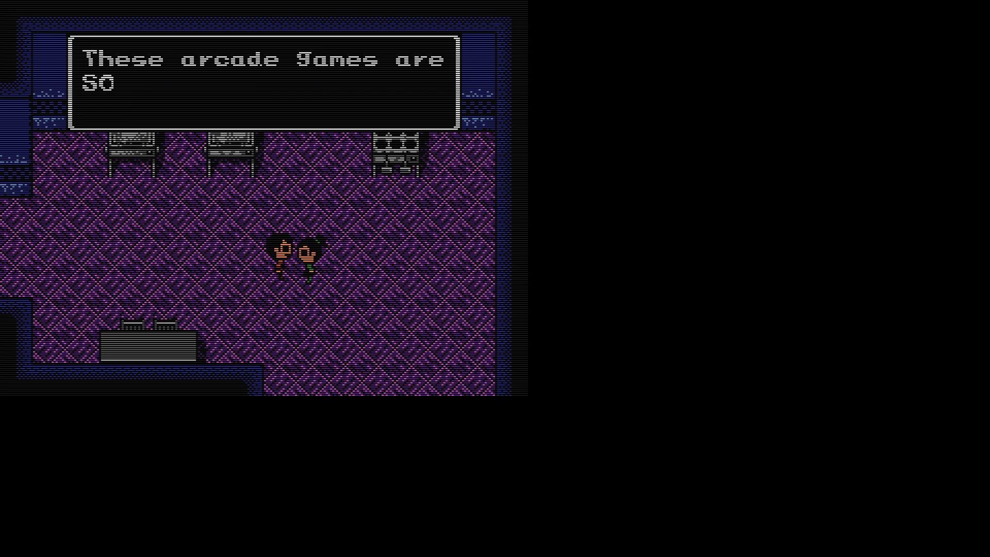
Step: Advance the children's arcade-room dialogue until the orange bear suggests hiding
key(enter)
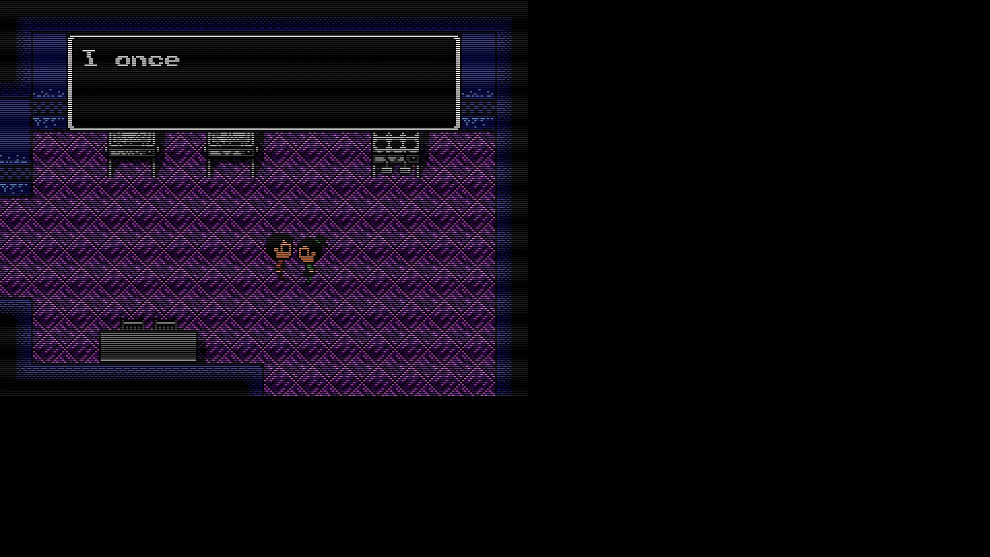
key(enter)
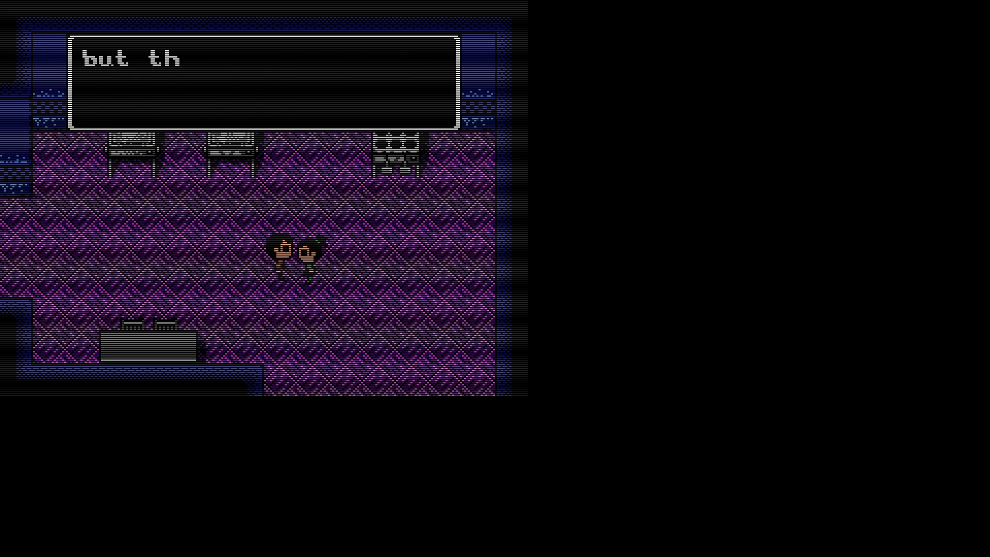
key(enter)
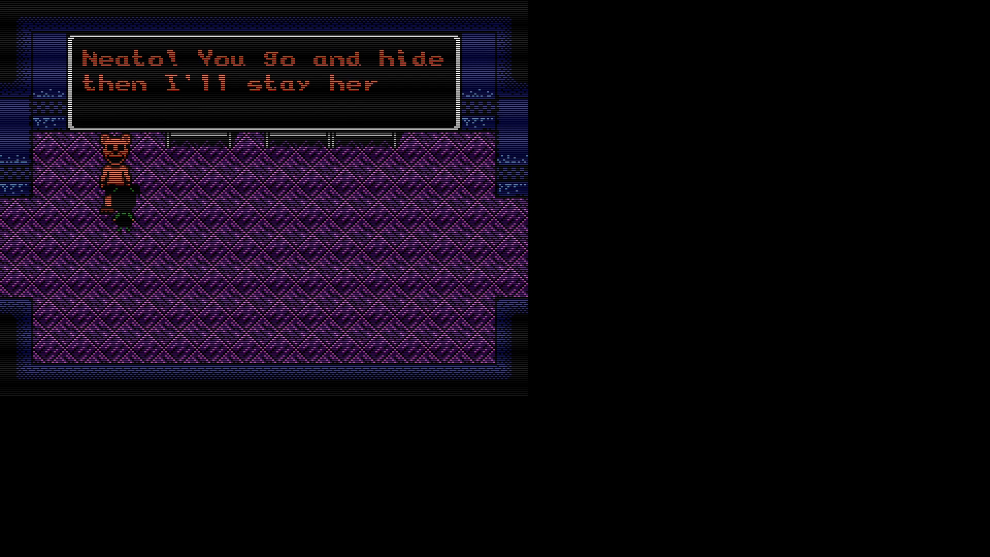
Step: Let the orange bear finish its line about counting to 100
key(enter)
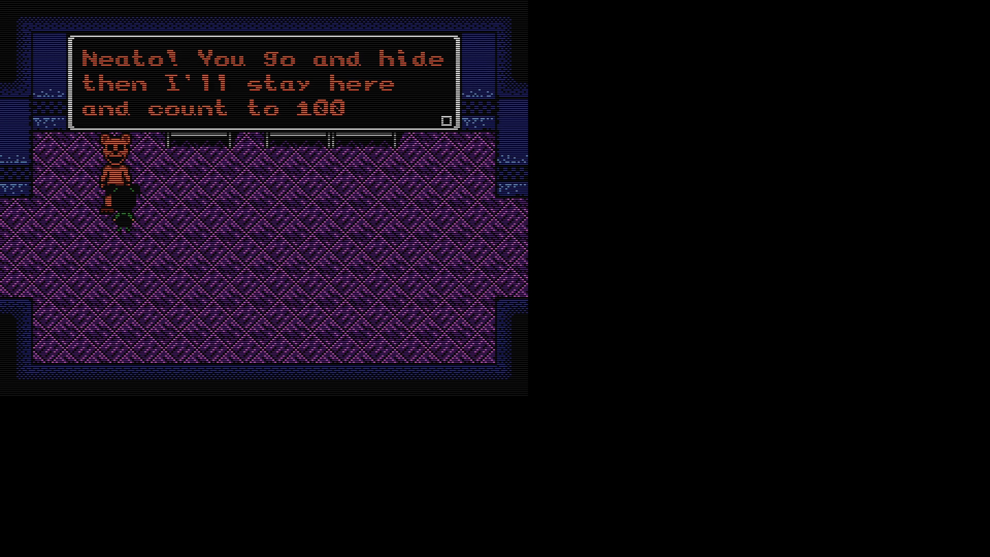